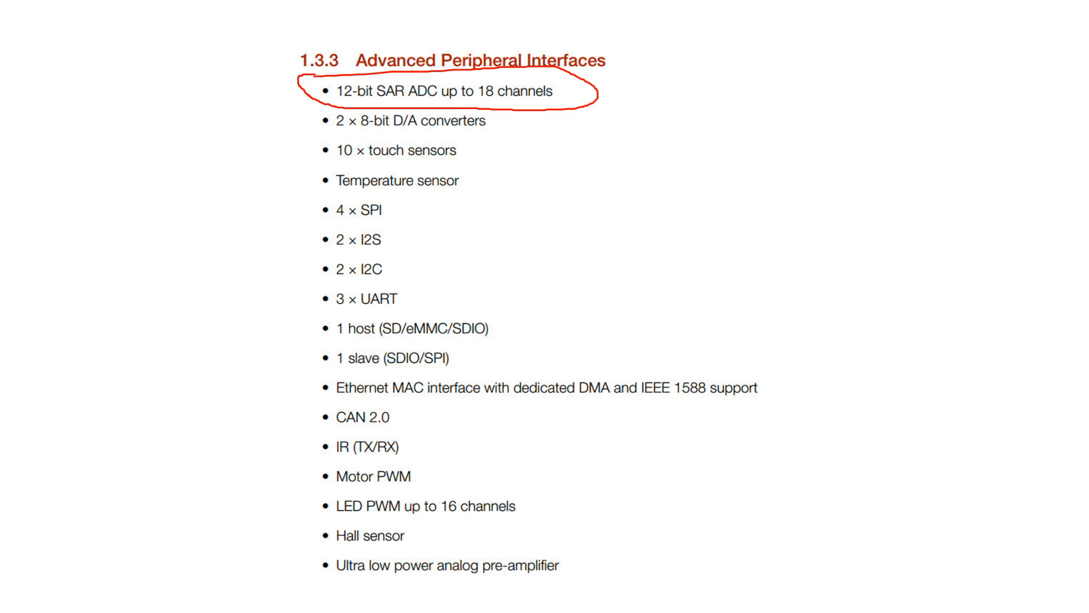
Draw red pen marks around the 12-bit SAR ADC and 2 × 8-bit D/A converters bullets
left_click_drag(333, 109, 514, 104)
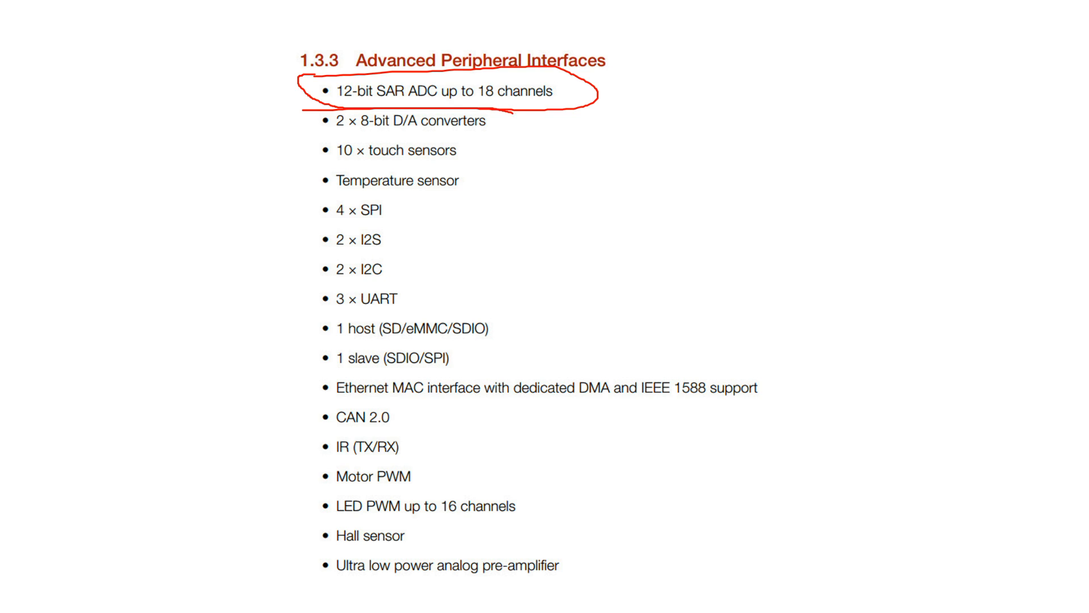
left_click_drag(327, 121, 487, 120)
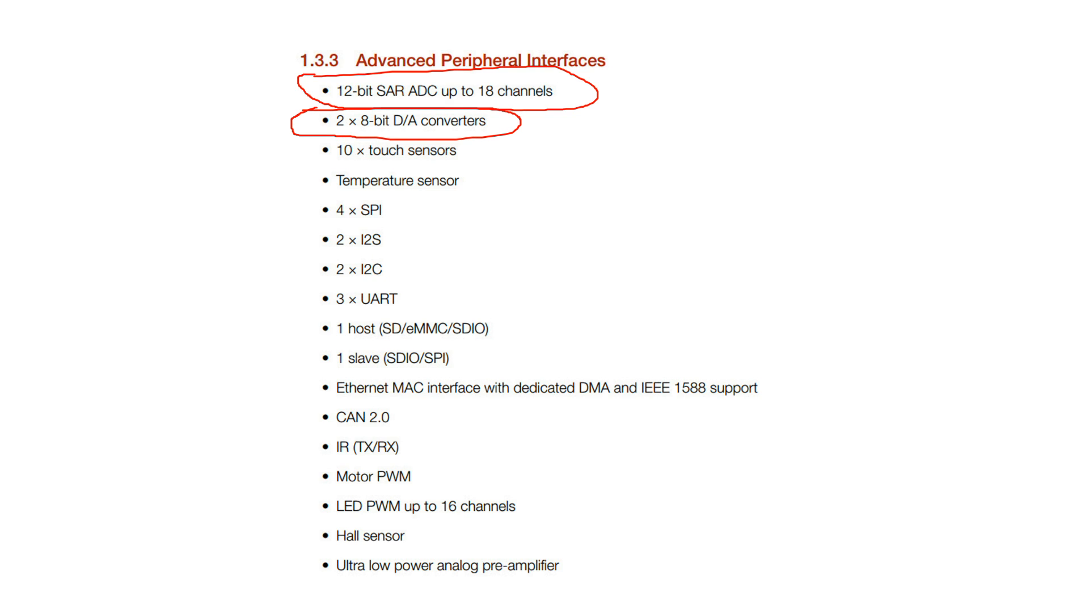
left_click_drag(246, 146, 253, 546)
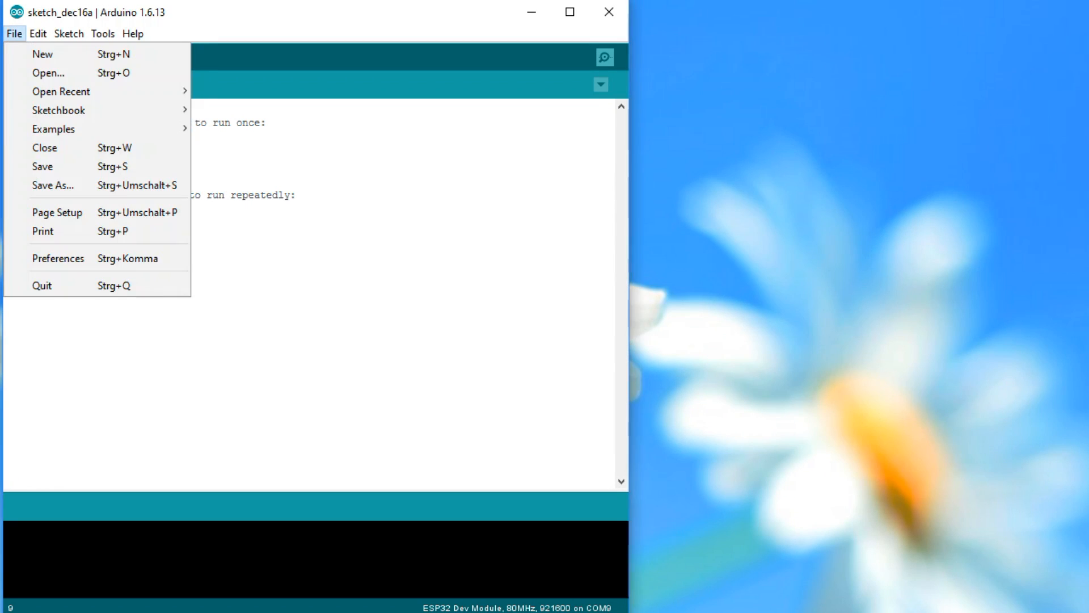
Check the esp8266 staging URL in Additional Boards Manager URLs, then verify the WiFiClientBasic sketch
left_click(57, 259)
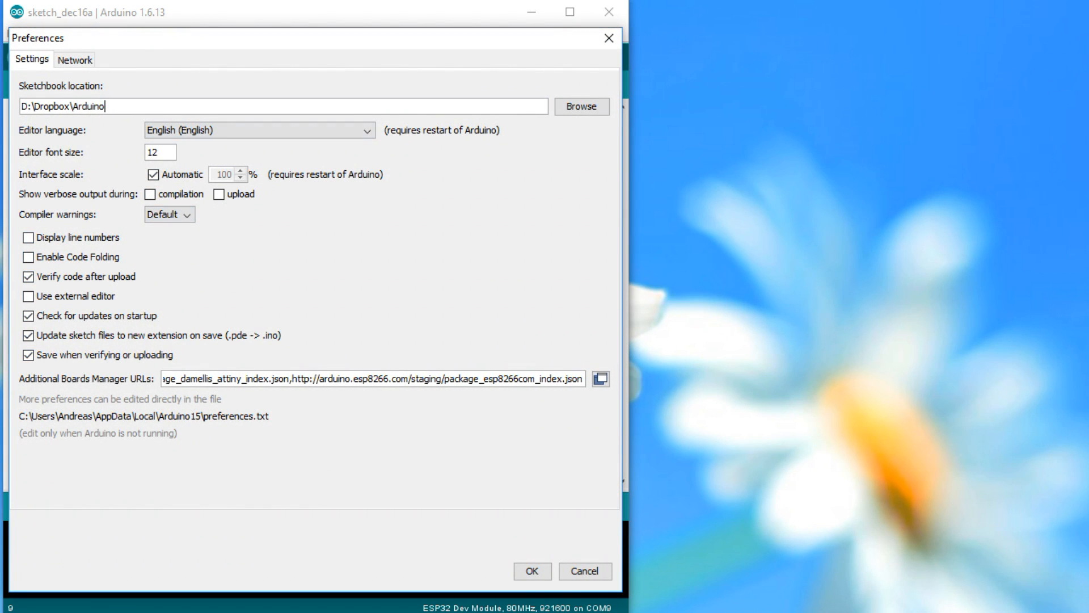
left_click_drag(293, 379, 483, 379)
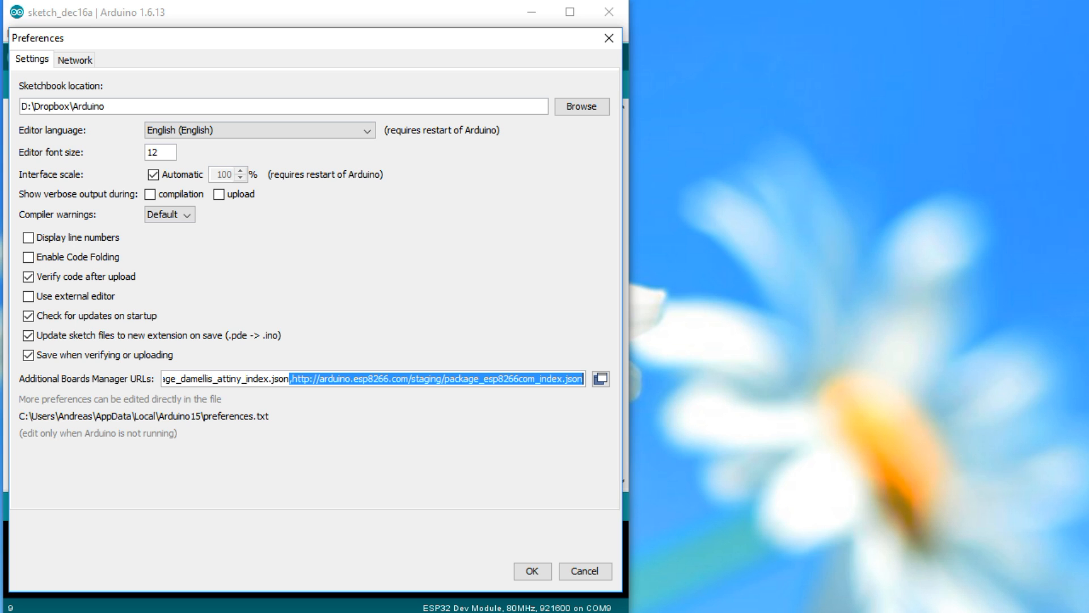
left_click(533, 571)
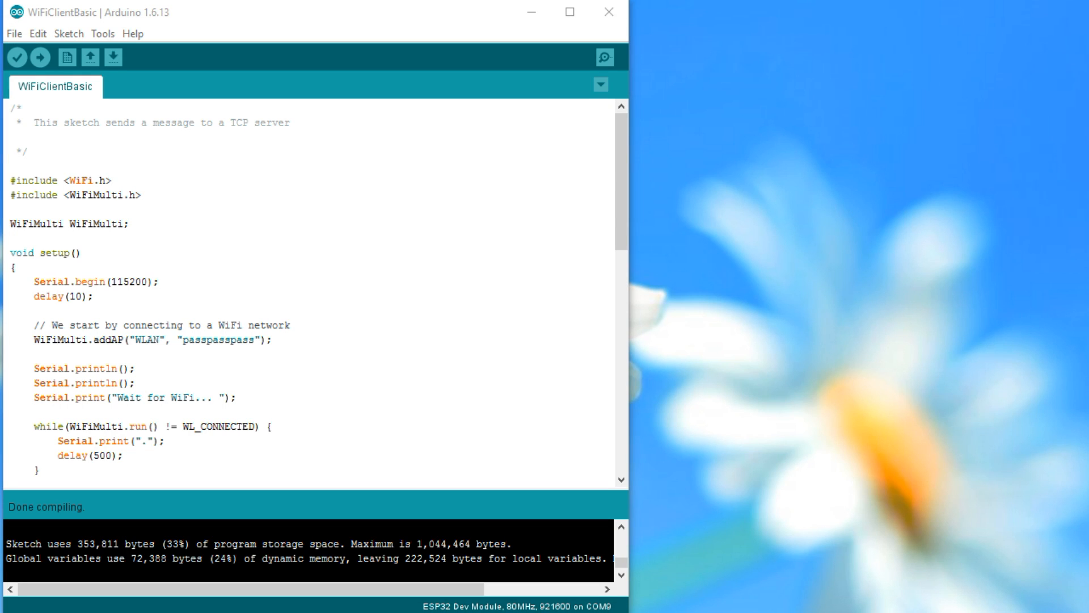
left_click(20, 56)
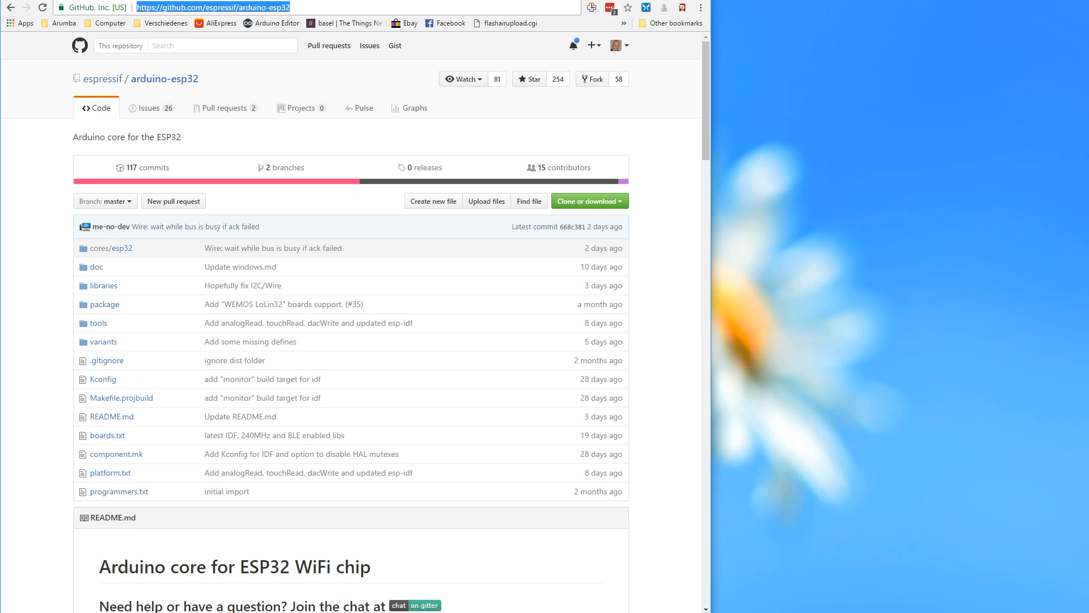
Reach 'Using Arduino IDE' in the arduino-esp32 README and follow 'Instructions for Windows'
scroll("down", 3)
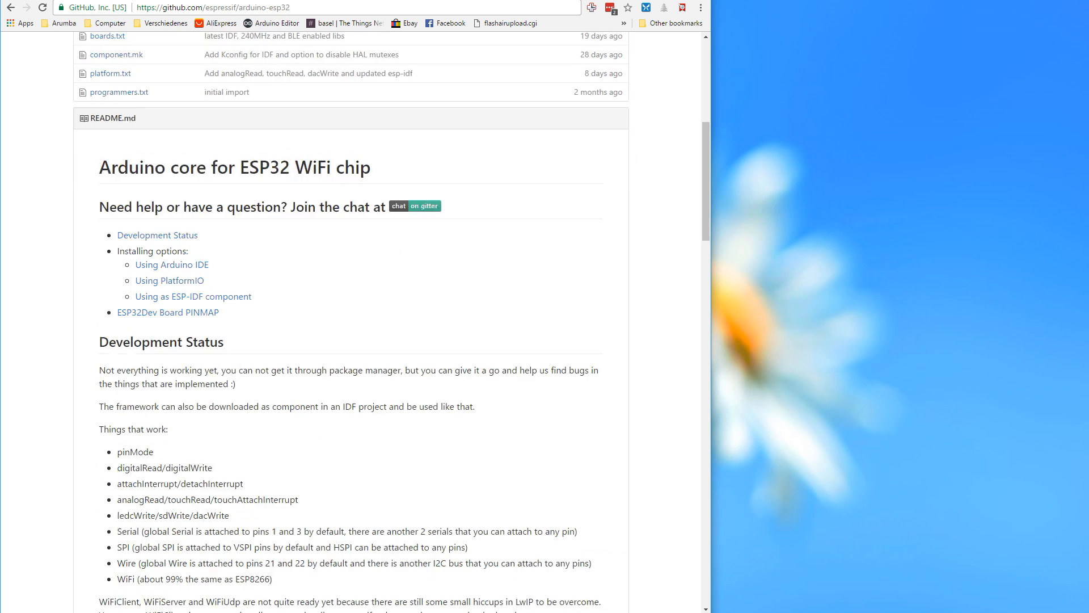
scroll("down", 3)
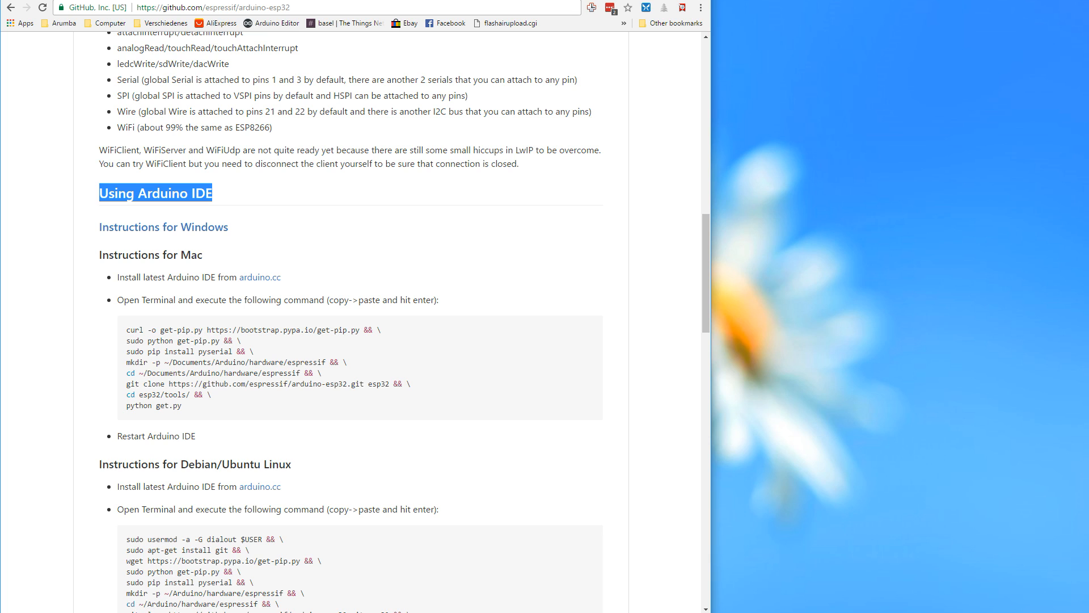
mouse_move(163, 227)
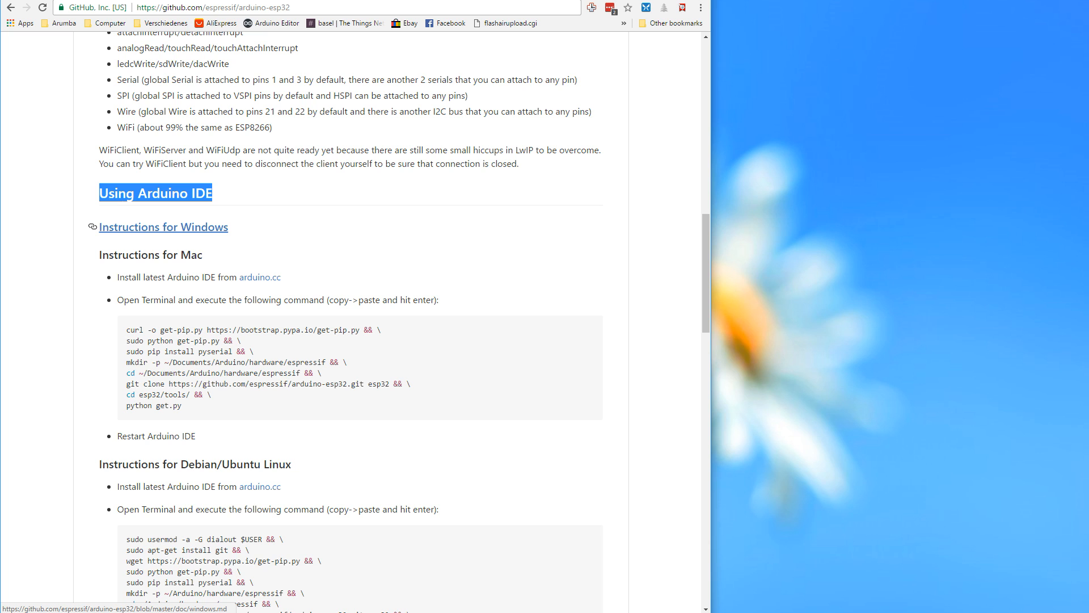
left_click(164, 227)
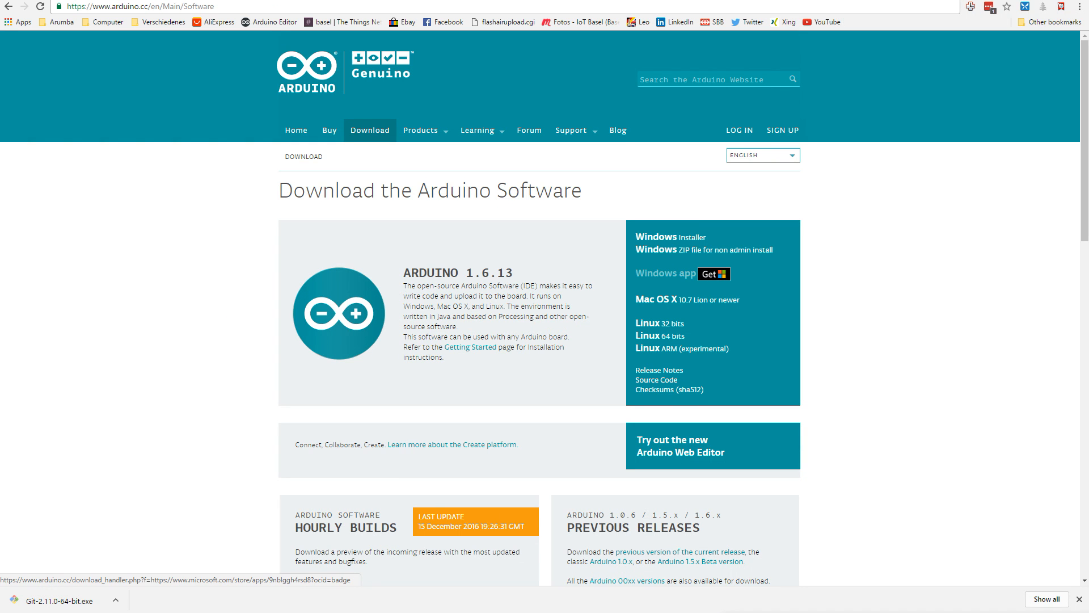
mouse_move(656, 236)
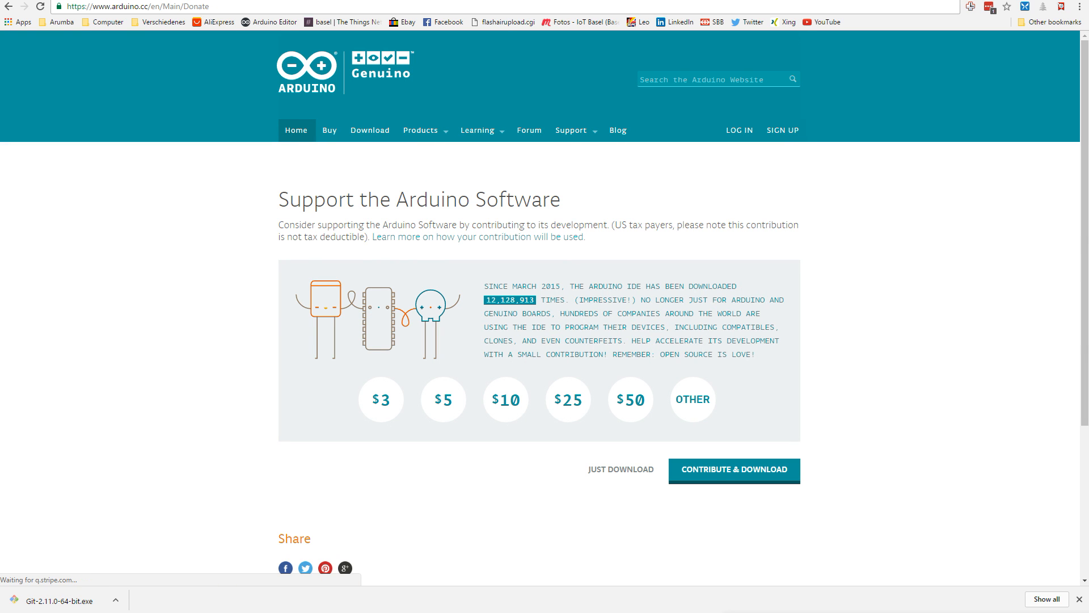
Choose a download link on the Arduino 1.6.13 software page
left_click(621, 469)
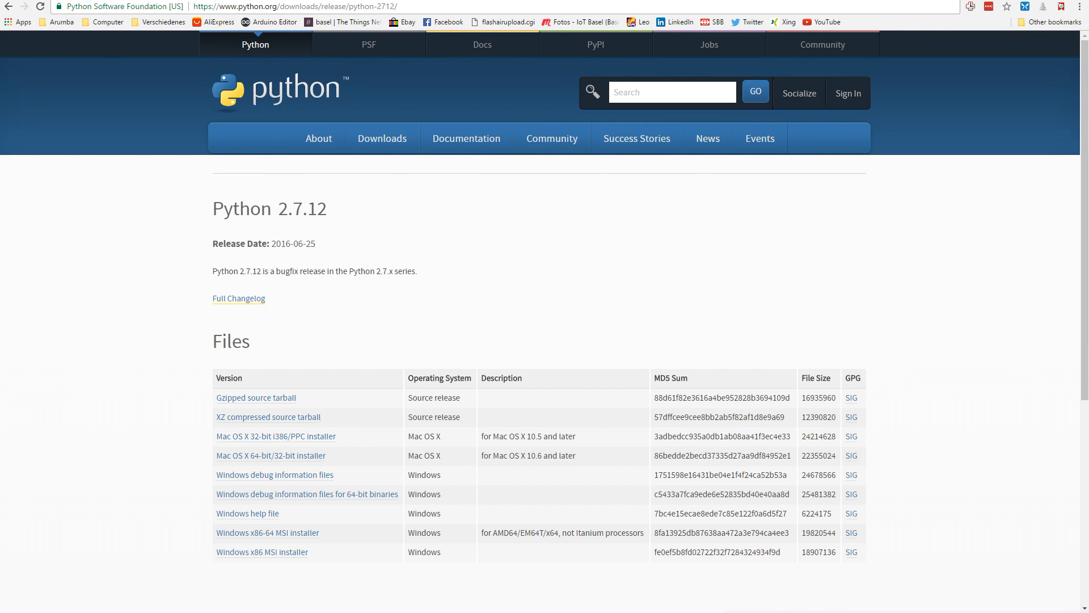
Scroll the Python 2.7.12 release page down to its Files table of installers
scroll("down", 3)
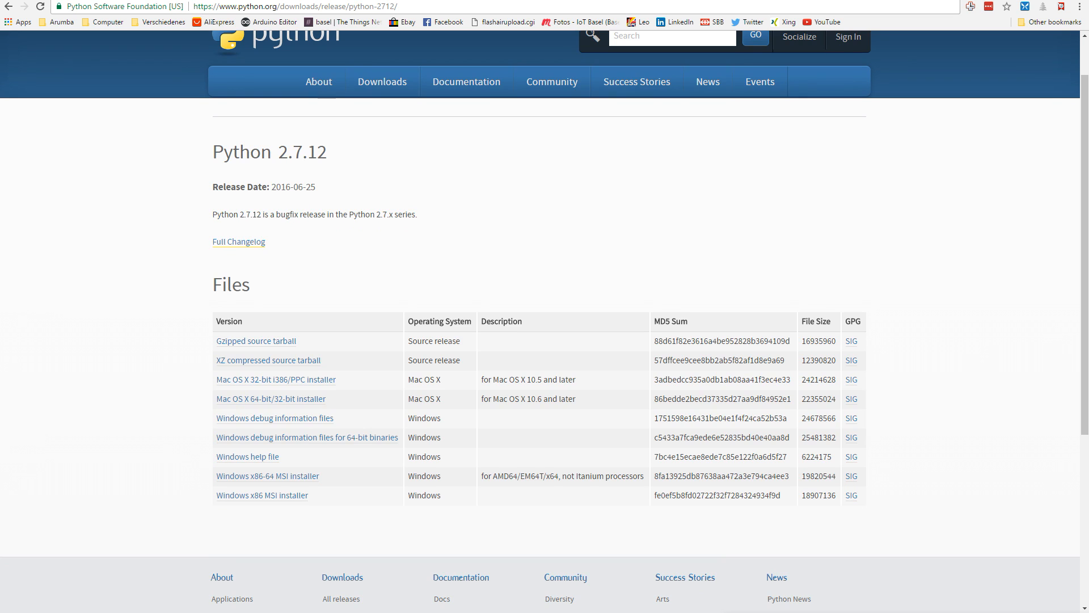
scroll("down", 3)
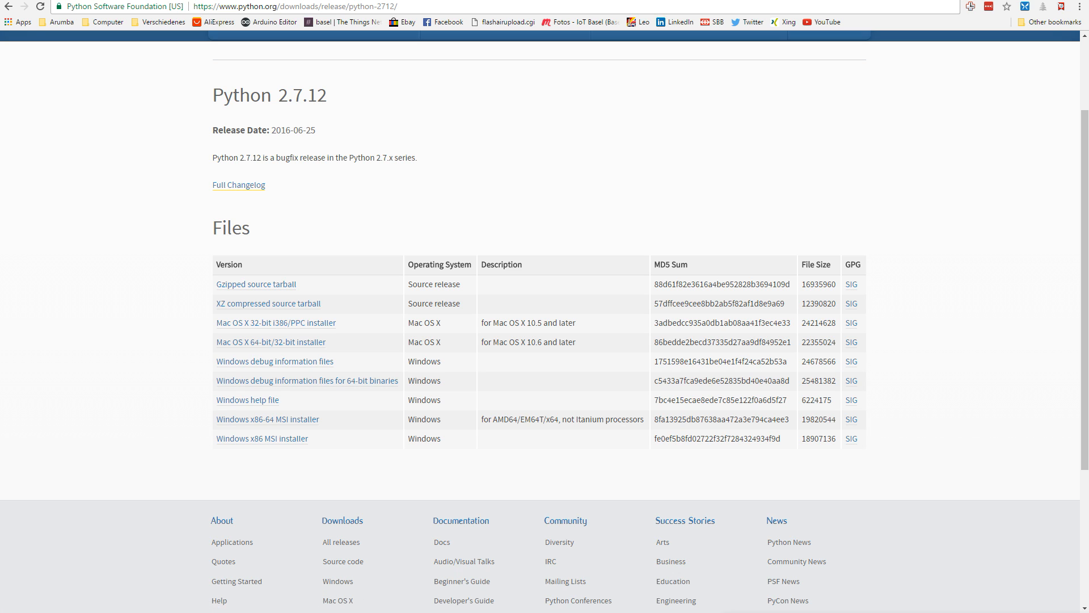
mouse_move(268, 418)
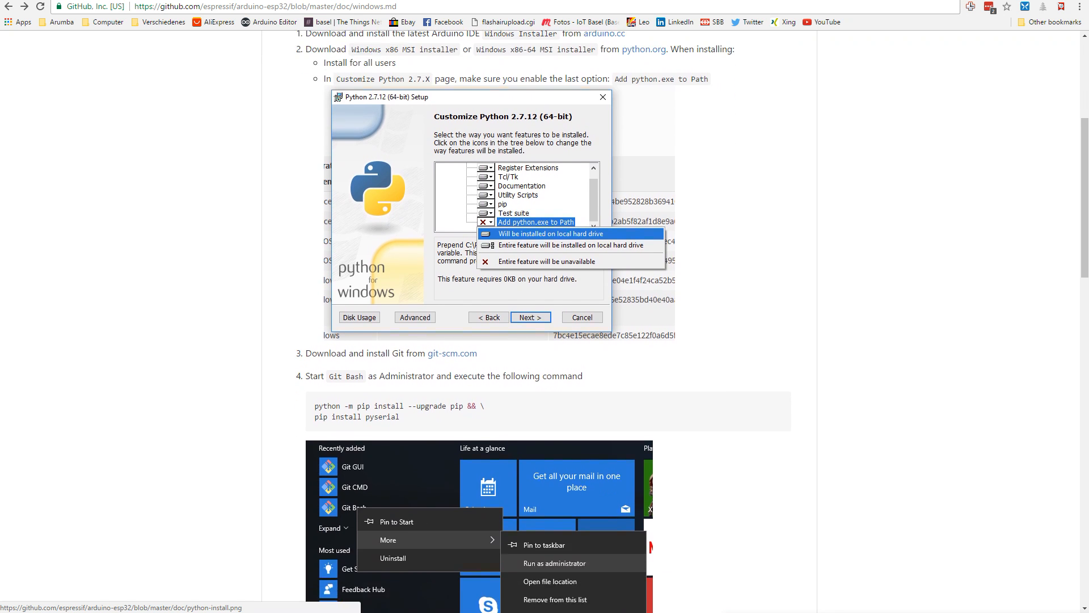
Start the Git for Windows download via git-scm.com and advance windows.md to step 5
scroll("down", 3)
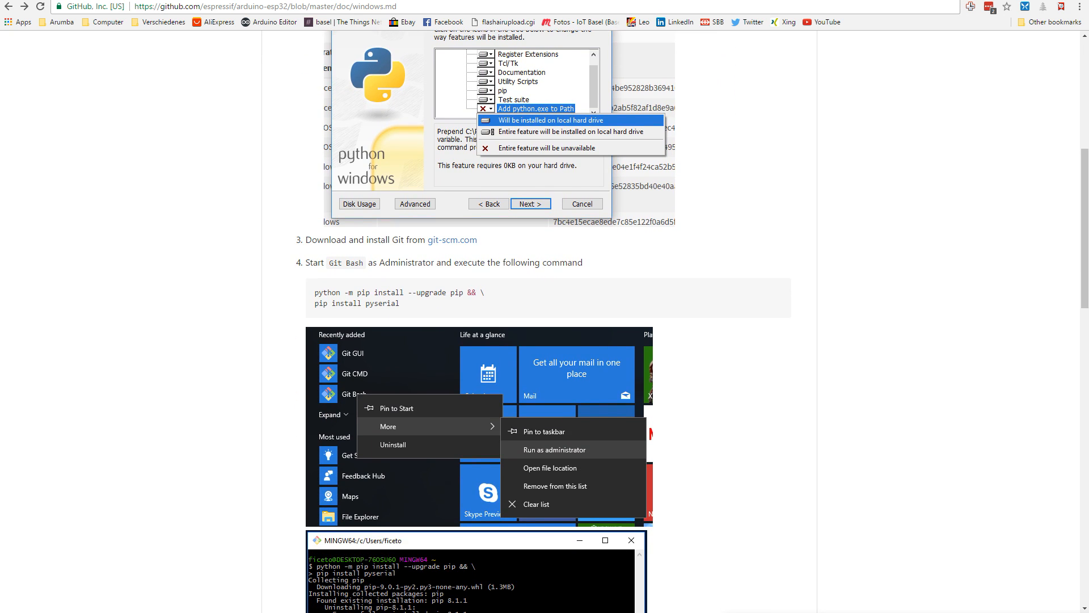
mouse_move(452, 239)
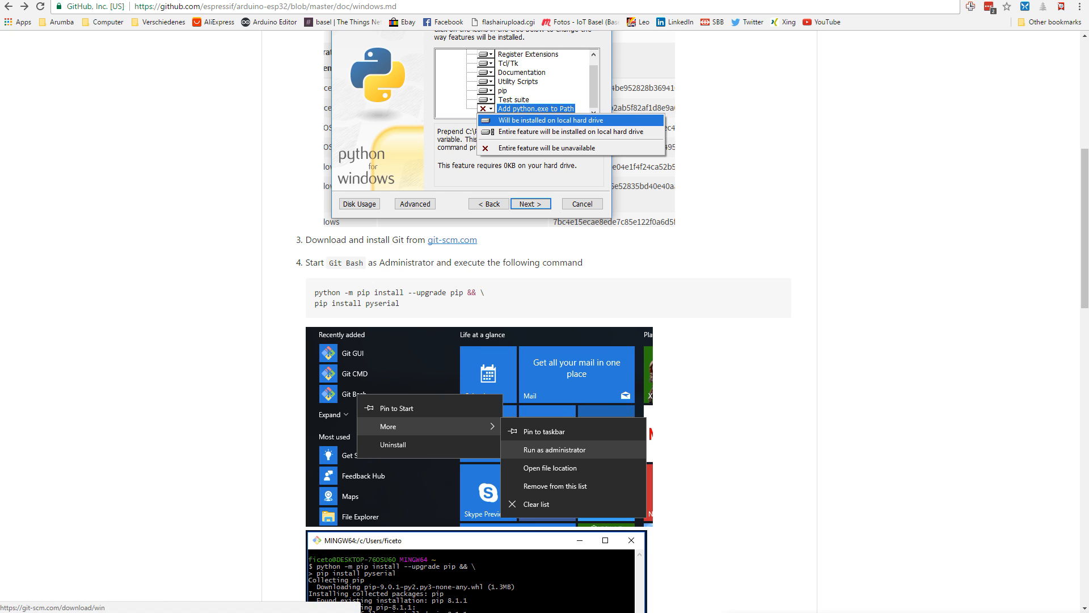
left_click(452, 240)
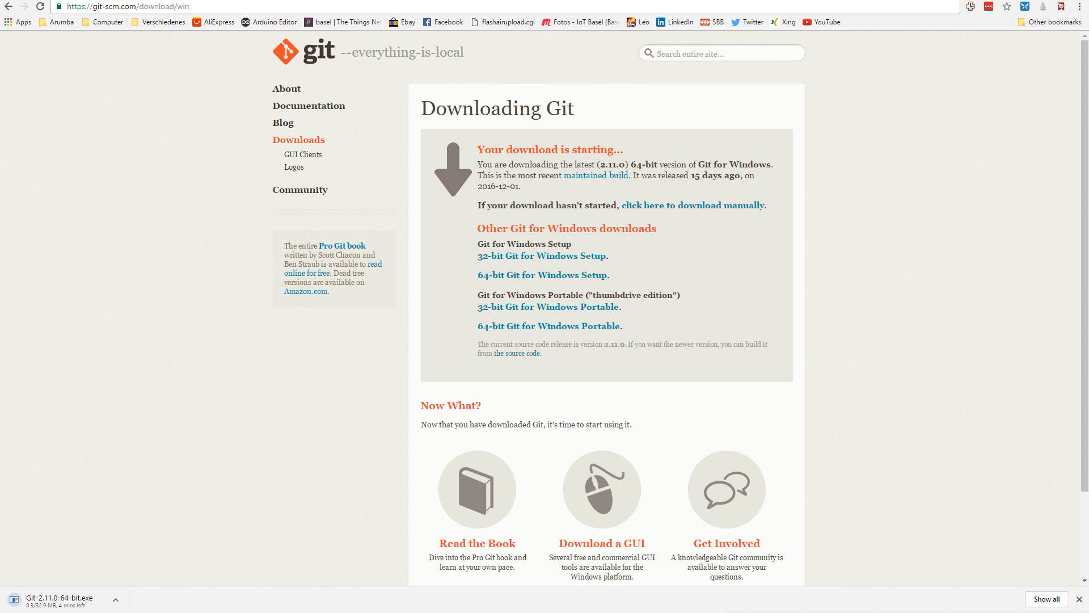
left_click_drag(478, 255, 610, 274)
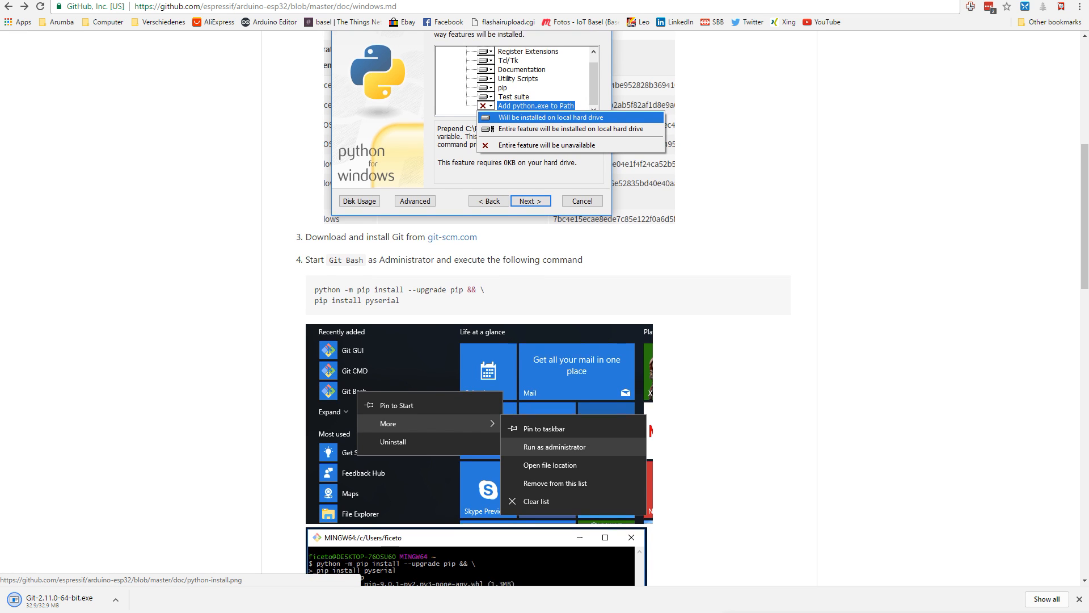
scroll("down", 3)
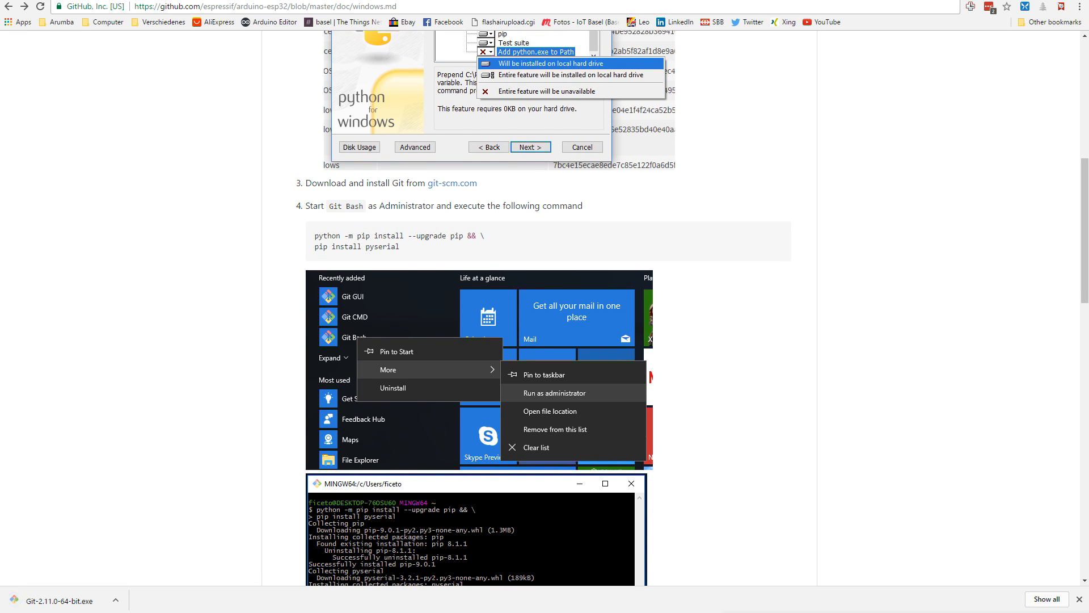
scroll("down", 3)
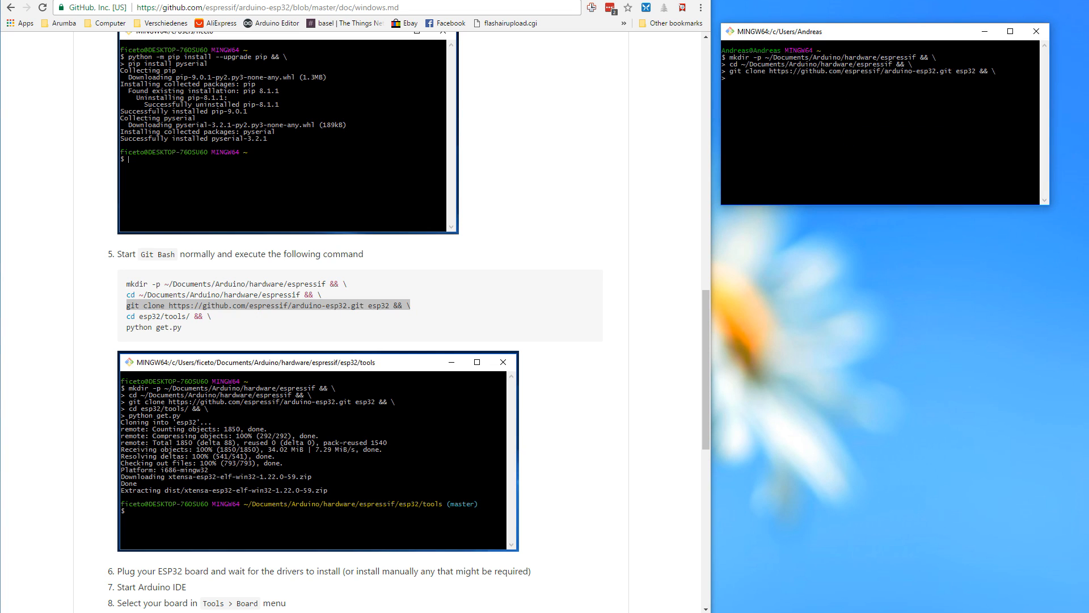
Enter 'cd esp32/tools/ && \' in Git Bash after the clone commands
double_click(159, 315)
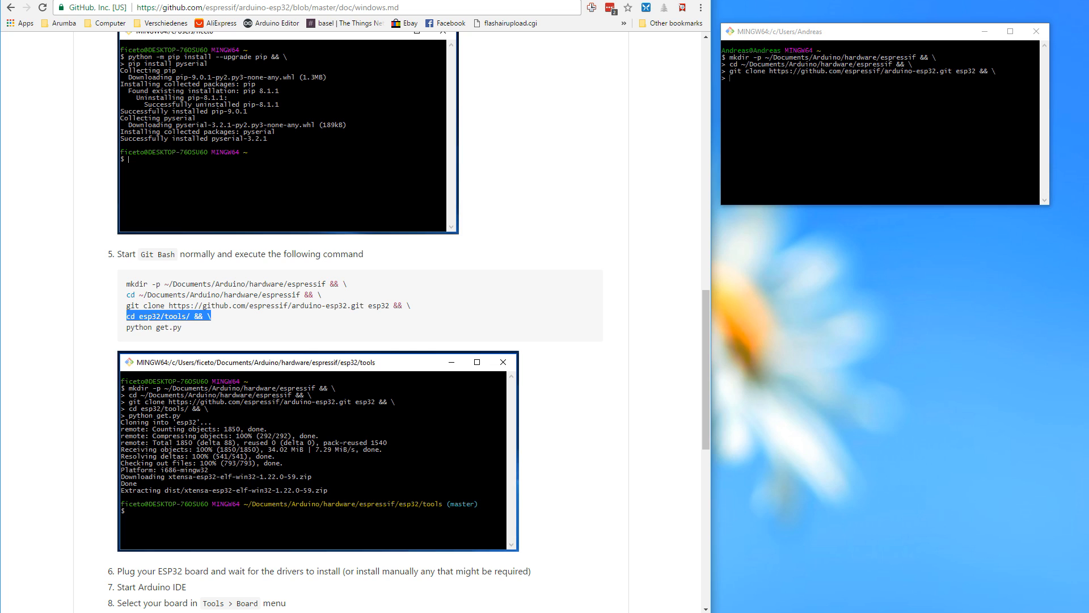
type("cd esp32/tools/ && \\")
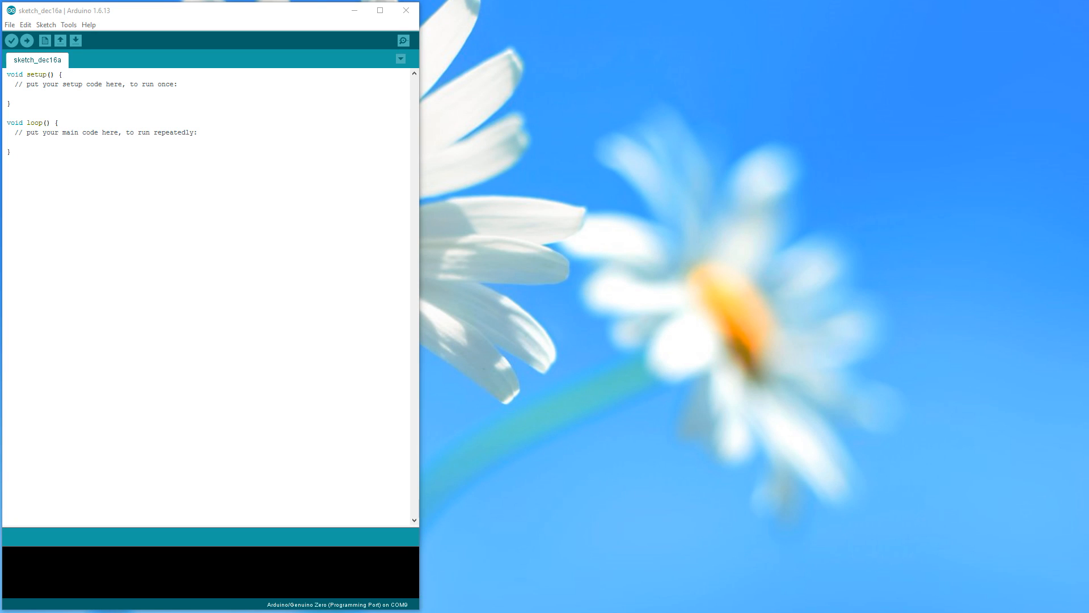
Show the Tools > Board list with its ESP8266 Modules group including NodeMCU 1.0
left_click(69, 25)
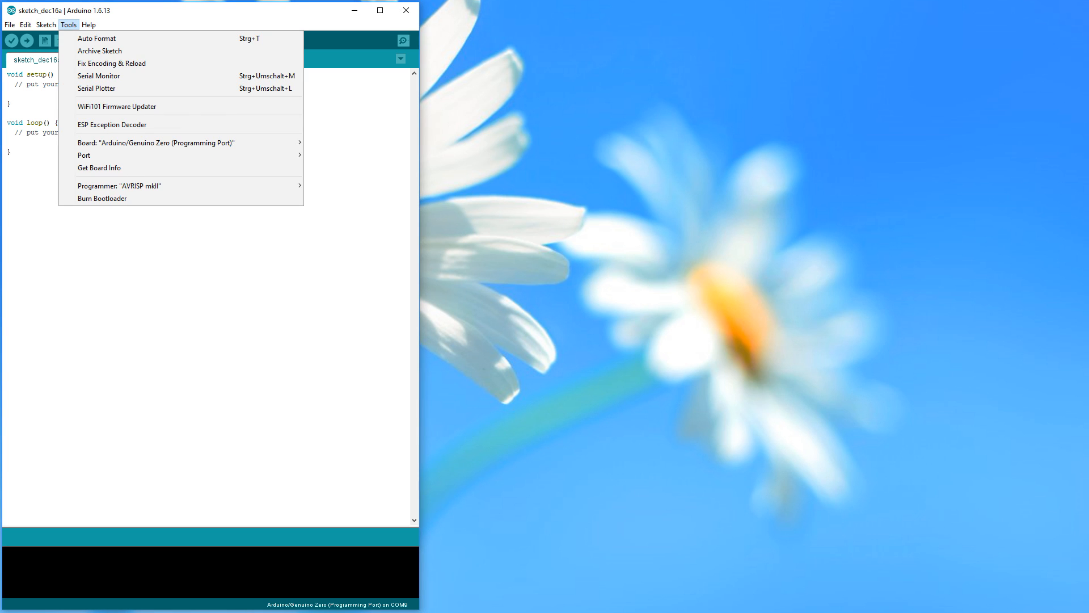
left_click(158, 143)
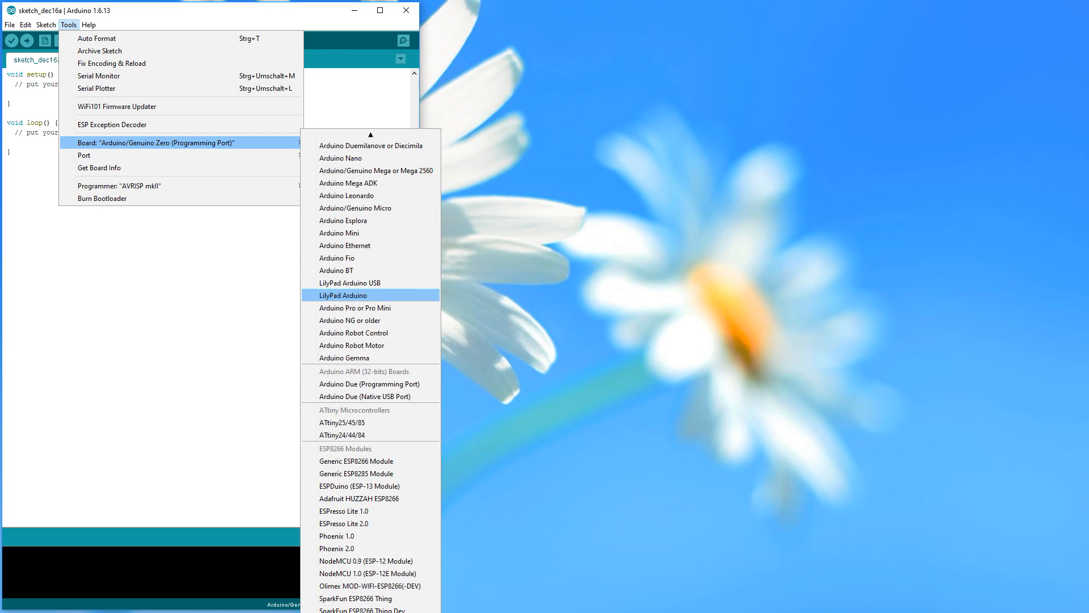
mouse_move(345, 245)
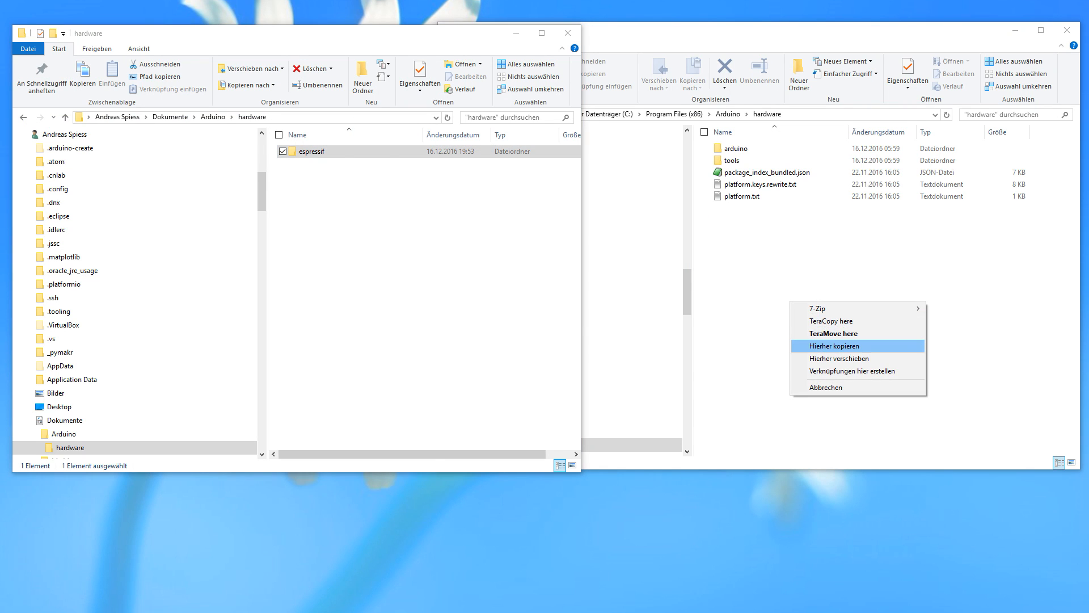
Copy the espressif folder into Program Files (x86)\Arduino\hardware via 'Hierher kopieren'
left_click(835, 345)
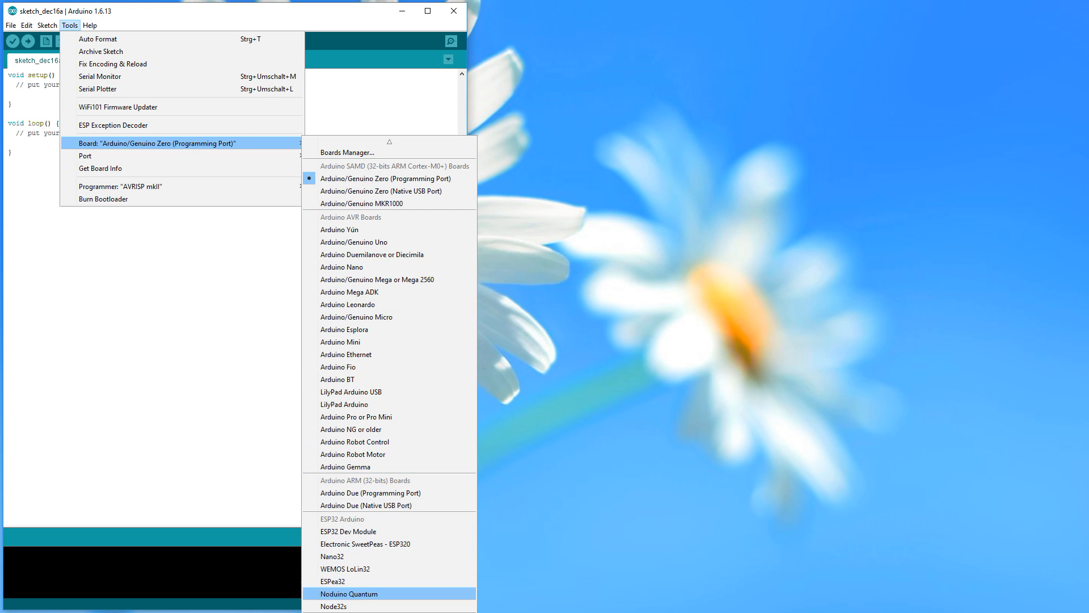
mouse_move(349, 556)
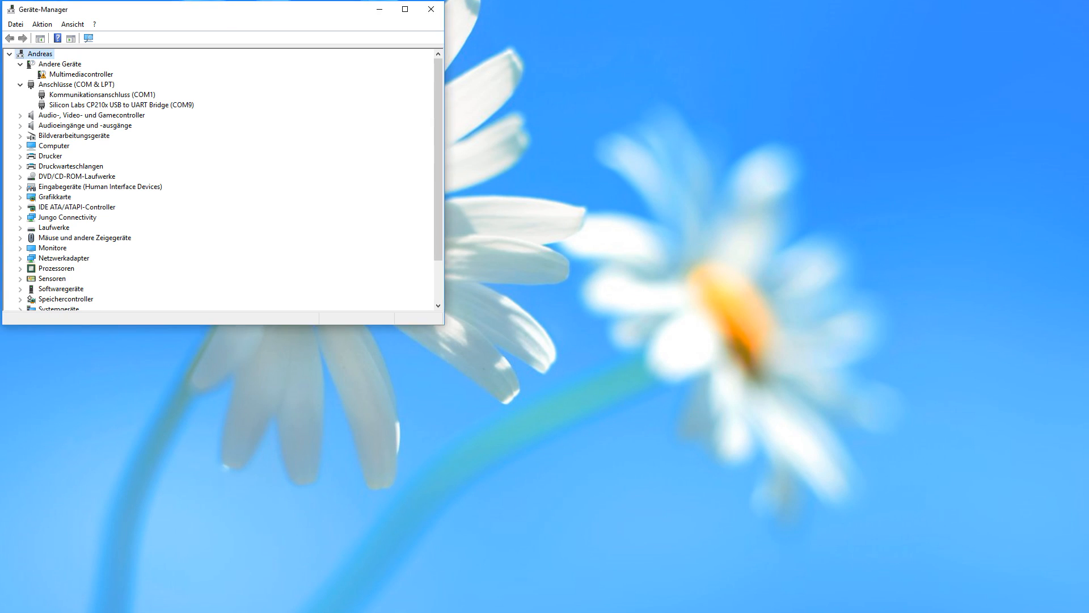
Expand Anschlüsse (COM & LPT) to find the CP210x USB to UART Bridge on COM9
left_click(121, 104)
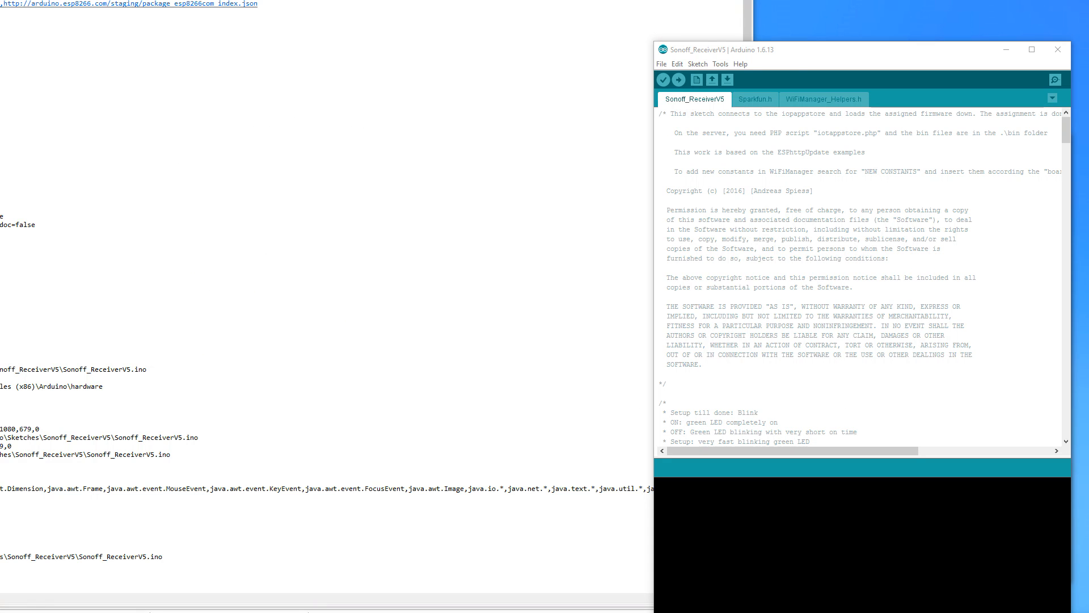
Select ESP32 Dev Module as the board and compile Sonoff_ReceiverV5, failing on ESP8266WiFi.h
left_click(721, 64)
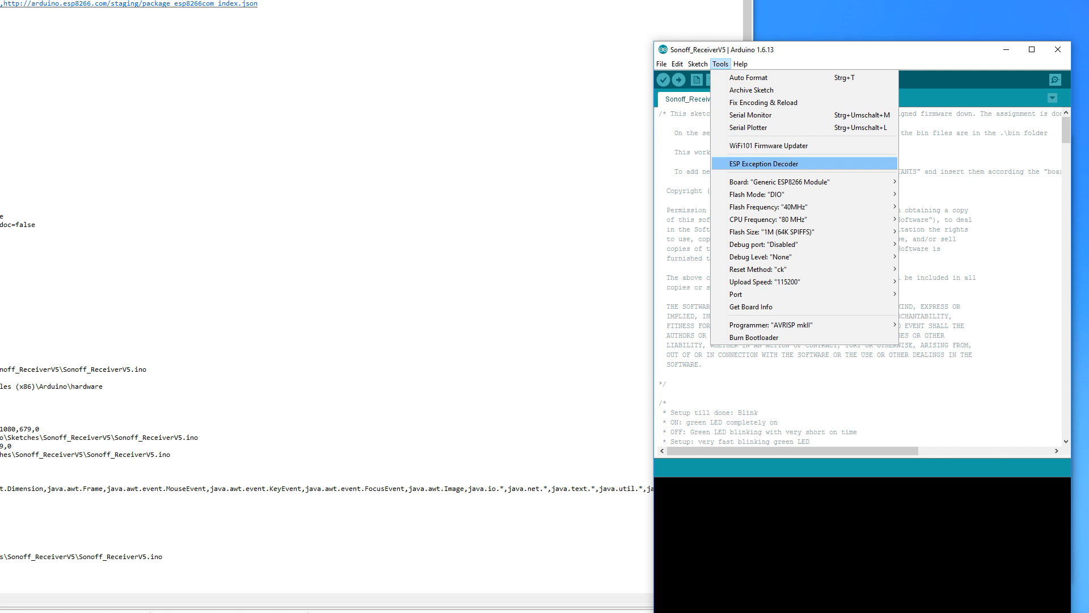
left_click(785, 182)
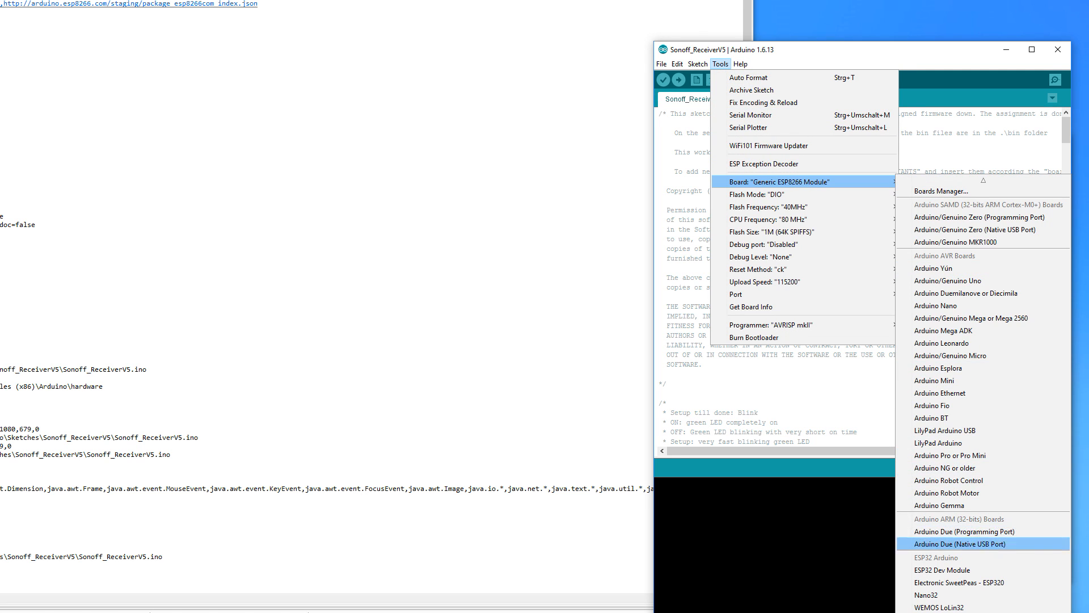
left_click(679, 79)
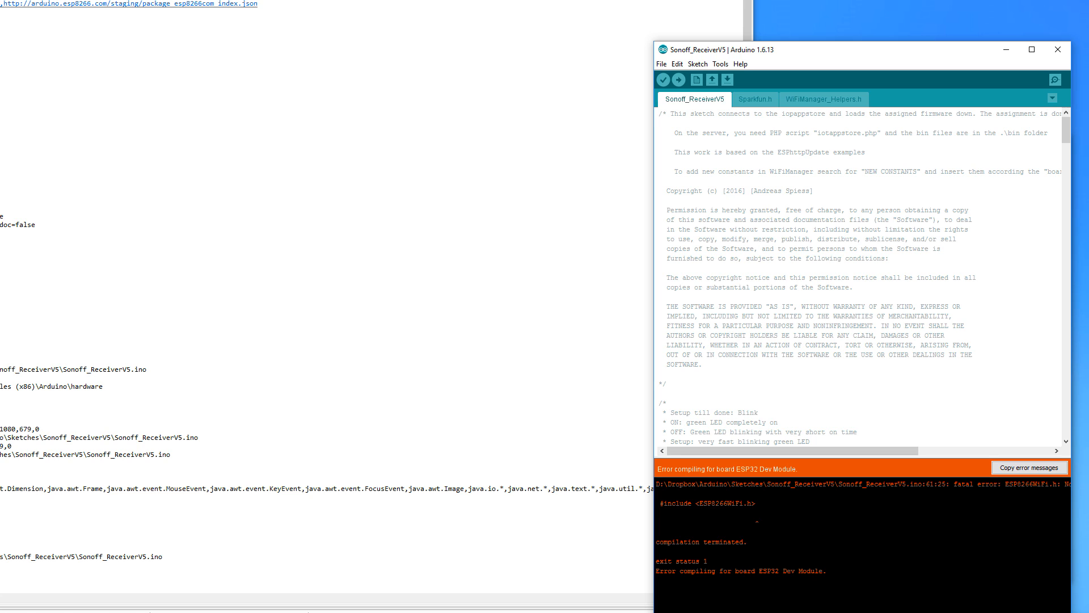
double_click(706, 503)
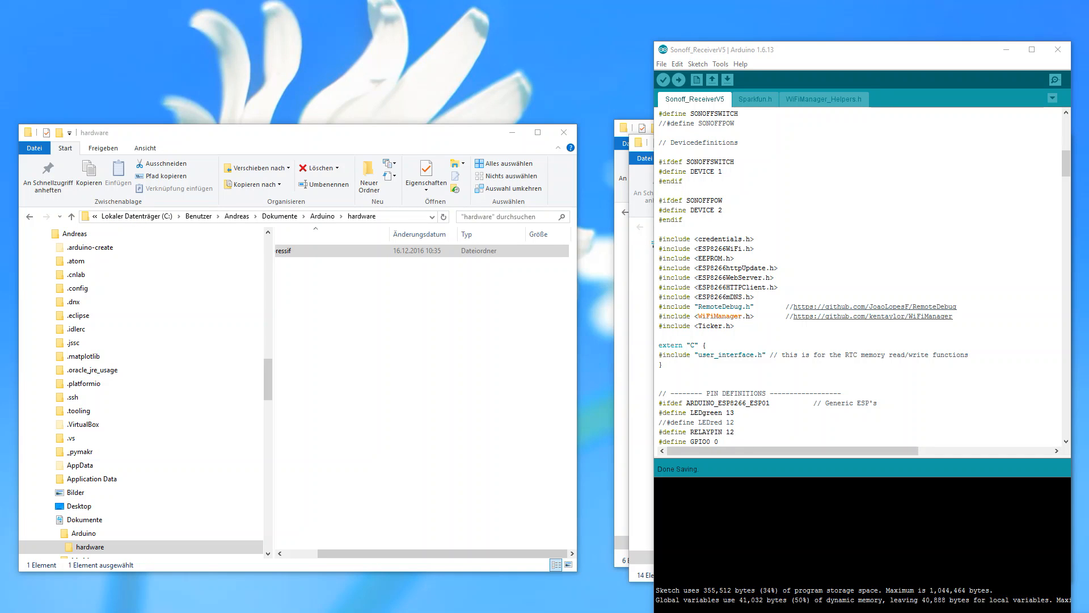
Load the WiFiClient example, add #include <credentials.h> and replace ssid with mySSID
left_click(660, 64)
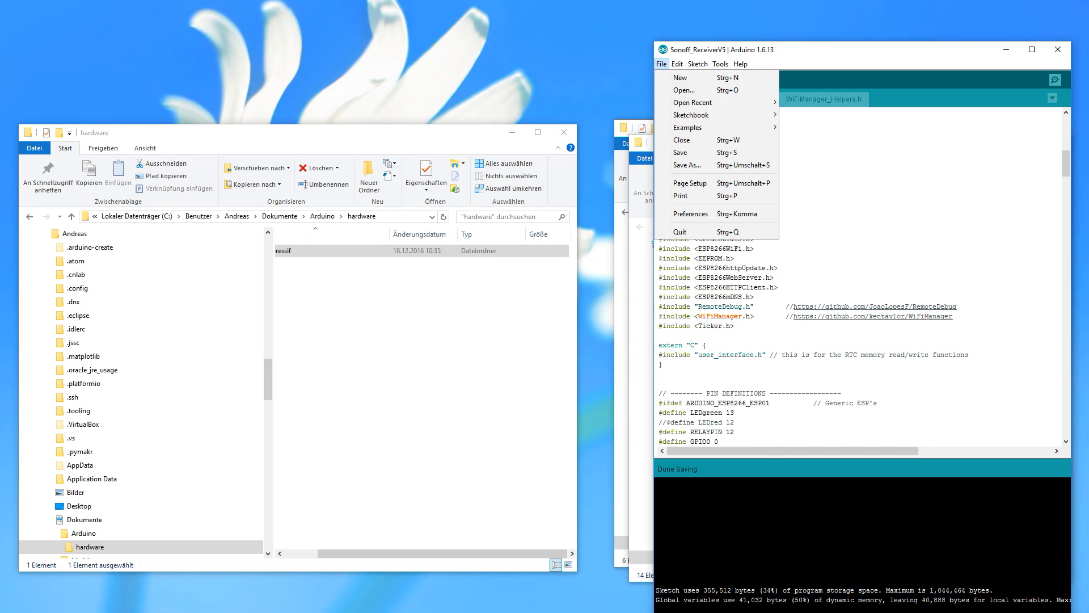
left_click(687, 128)
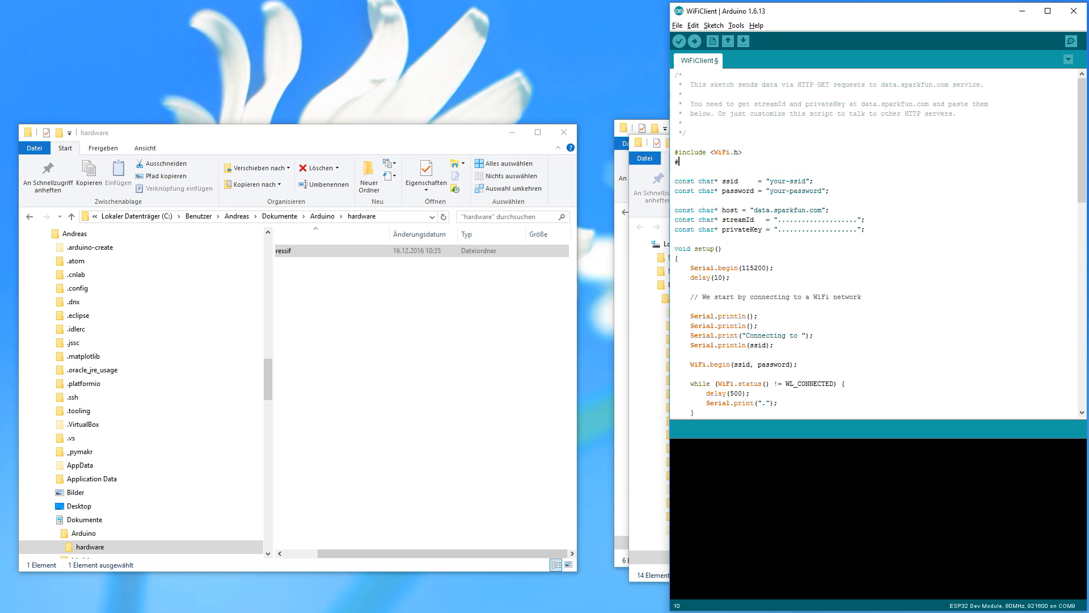
type("#include <")
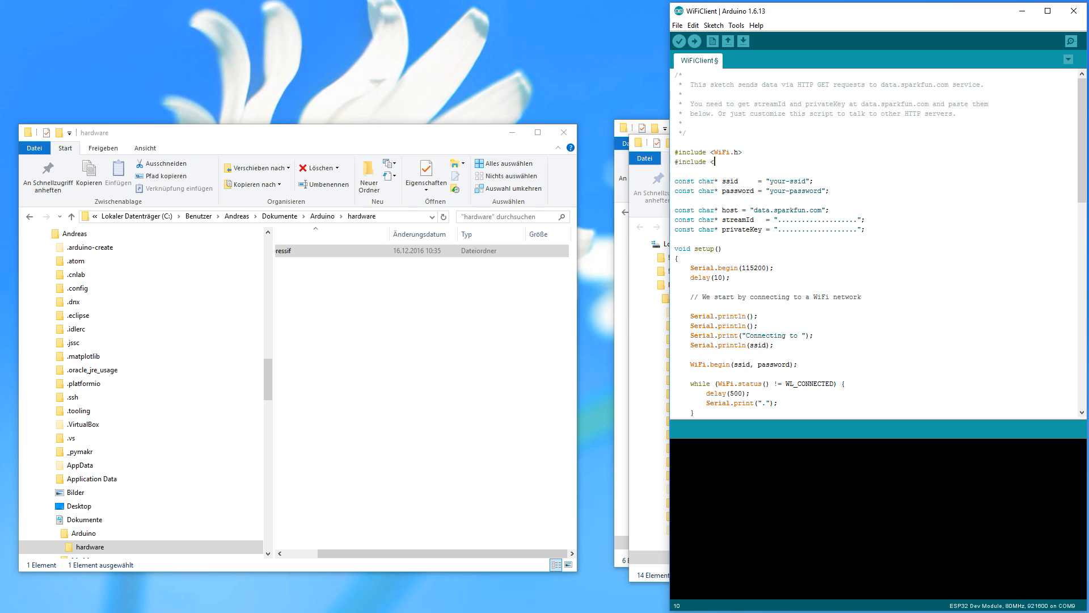
type("credentials.h")
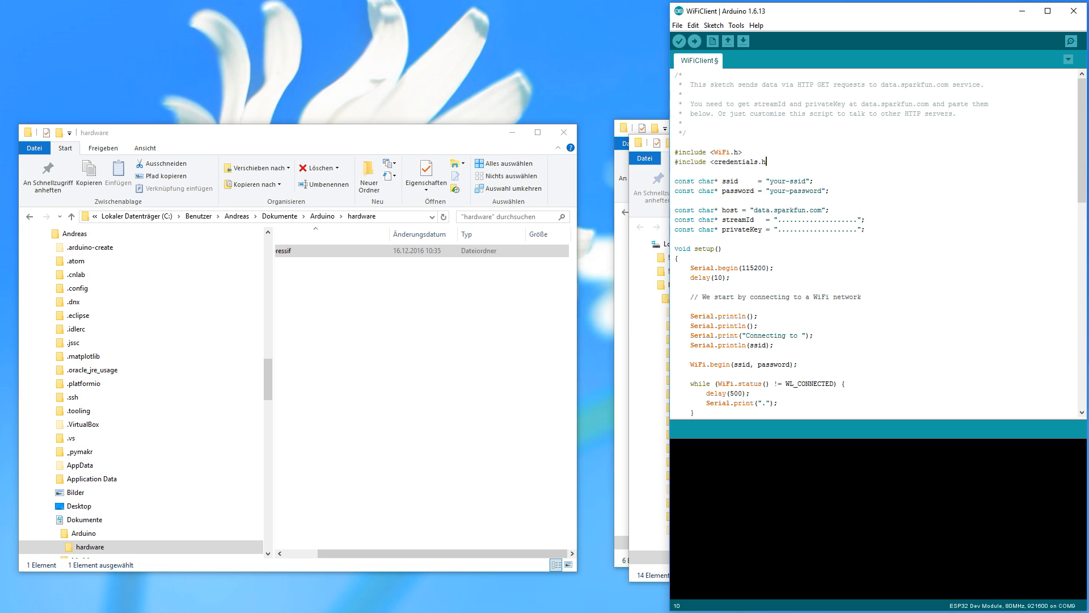
left_click(681, 41)
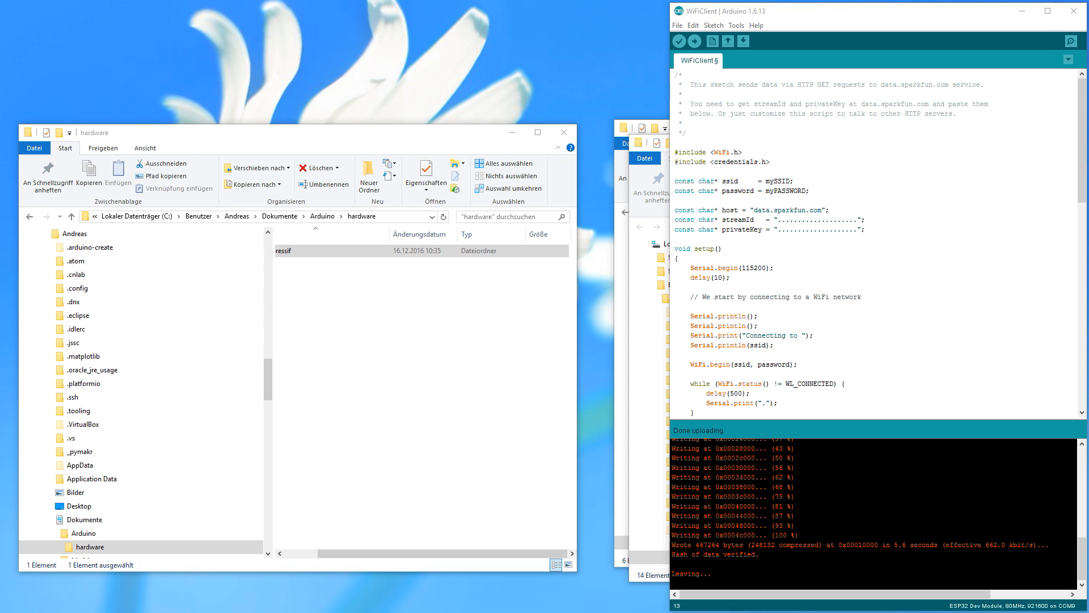
Watch the Serial Monitor show the ESP32 connecting to WLAN and requesting data.sparkfun.com
left_click(1071, 41)
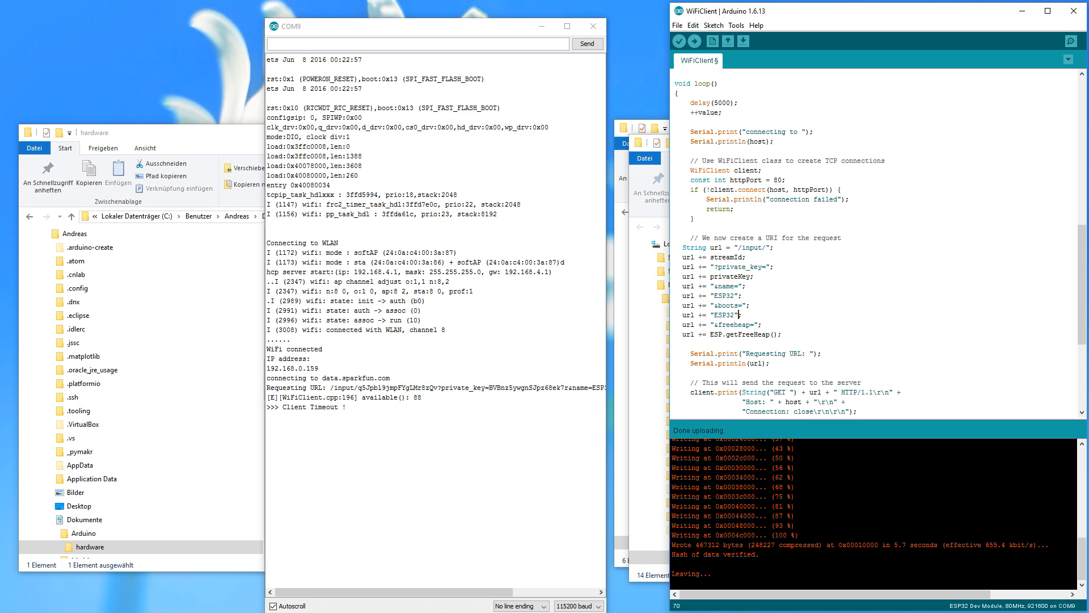
double_click(309, 406)
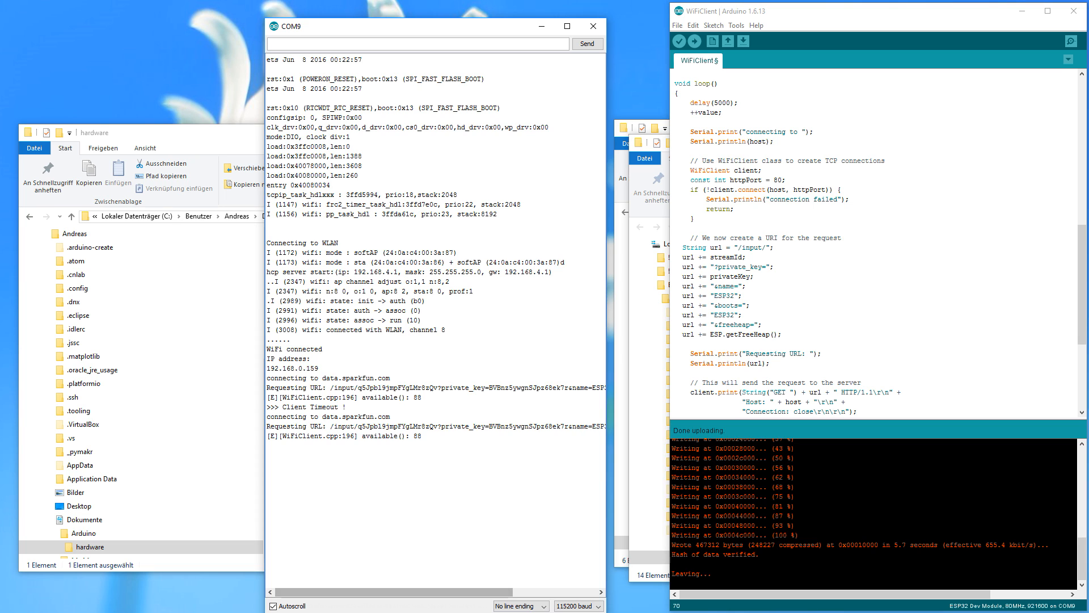
scroll("right", 3)
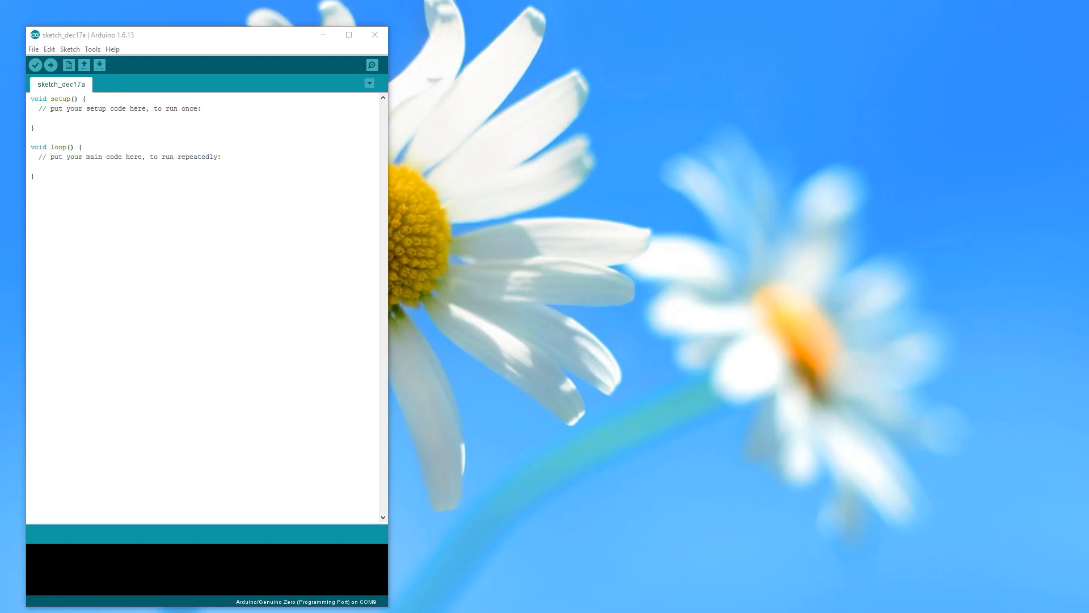
Load the WiFiScan example sketch in place of the empty sketch
left_click(93, 49)
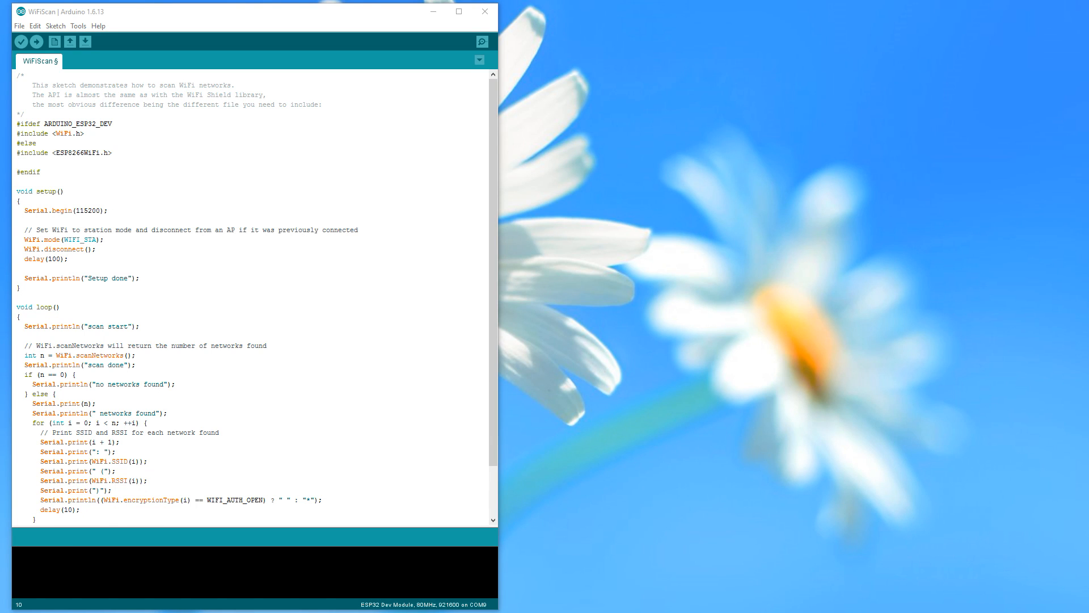
double_click(56, 124)
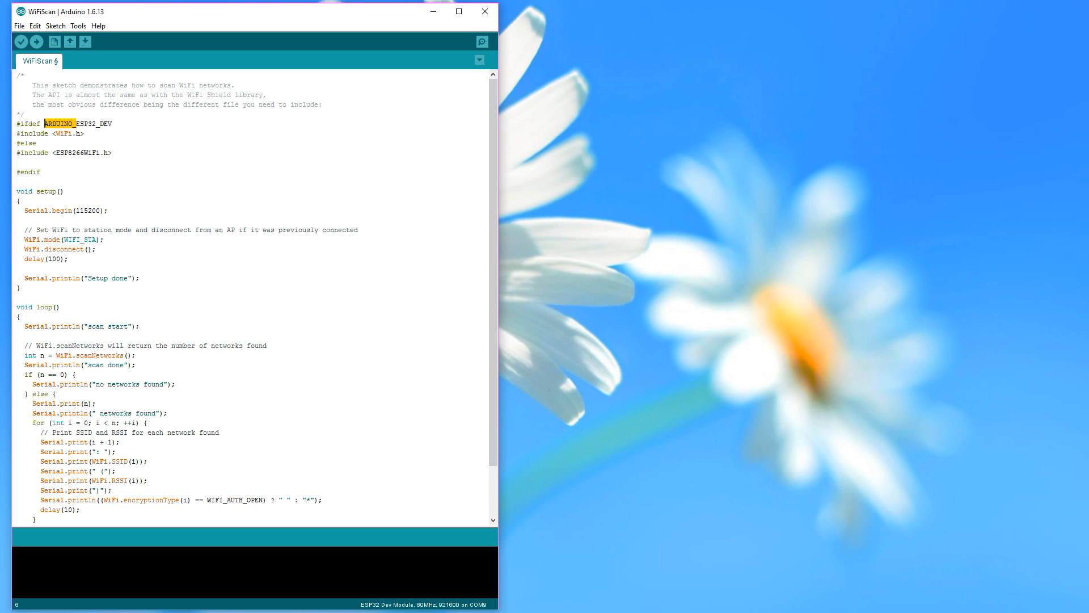
double_click(25, 123)
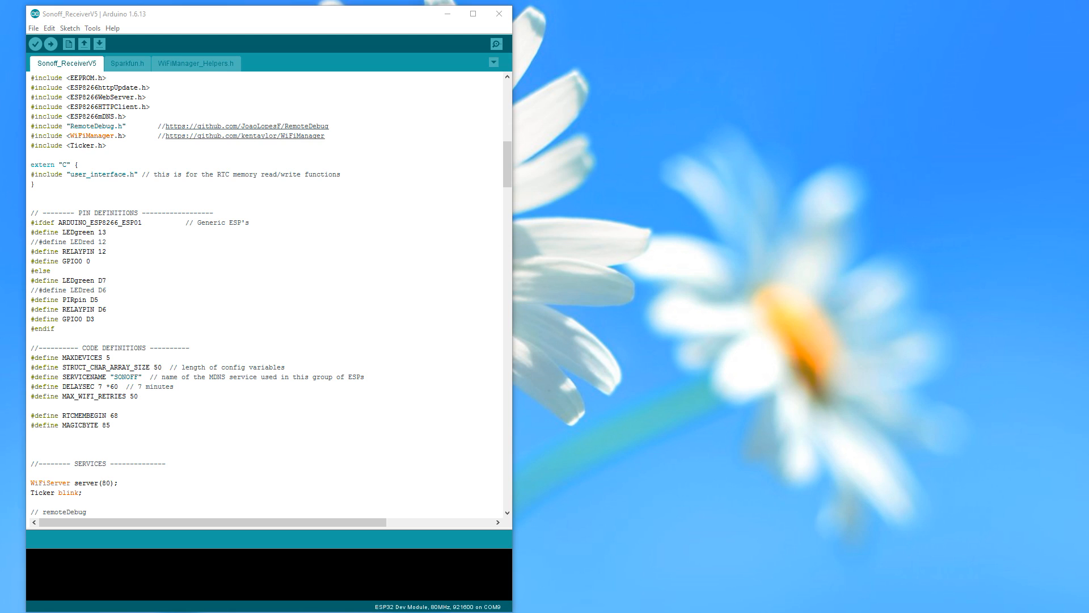
Select the ARDUINO_ESP8266_ESP01 #ifdef pin definition block in Sonoff_ReceiverV5
left_click(57, 329)
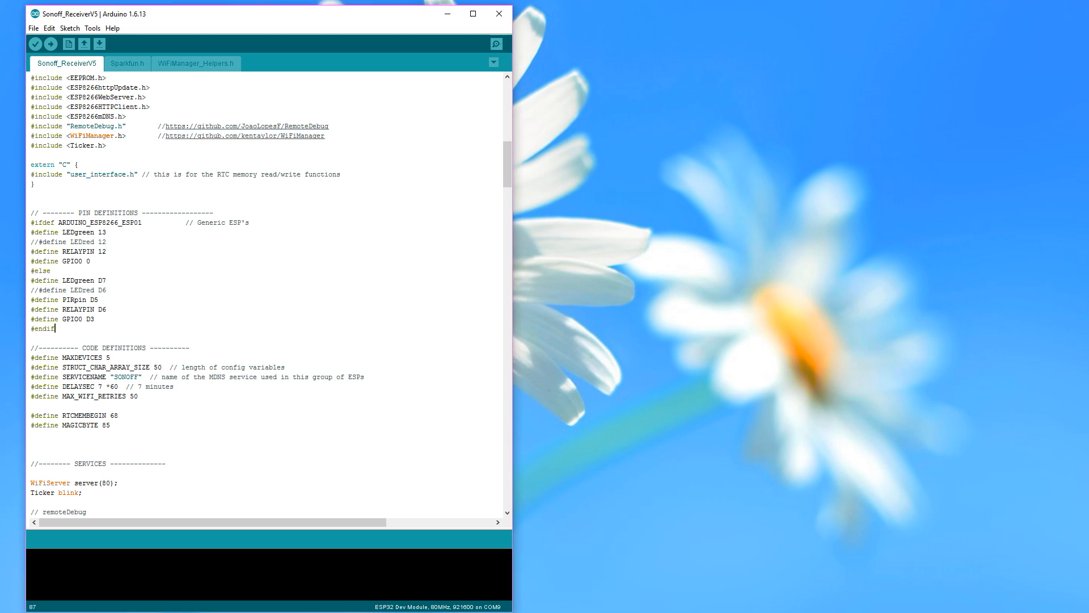
left_click_drag(32, 206, 54, 330)
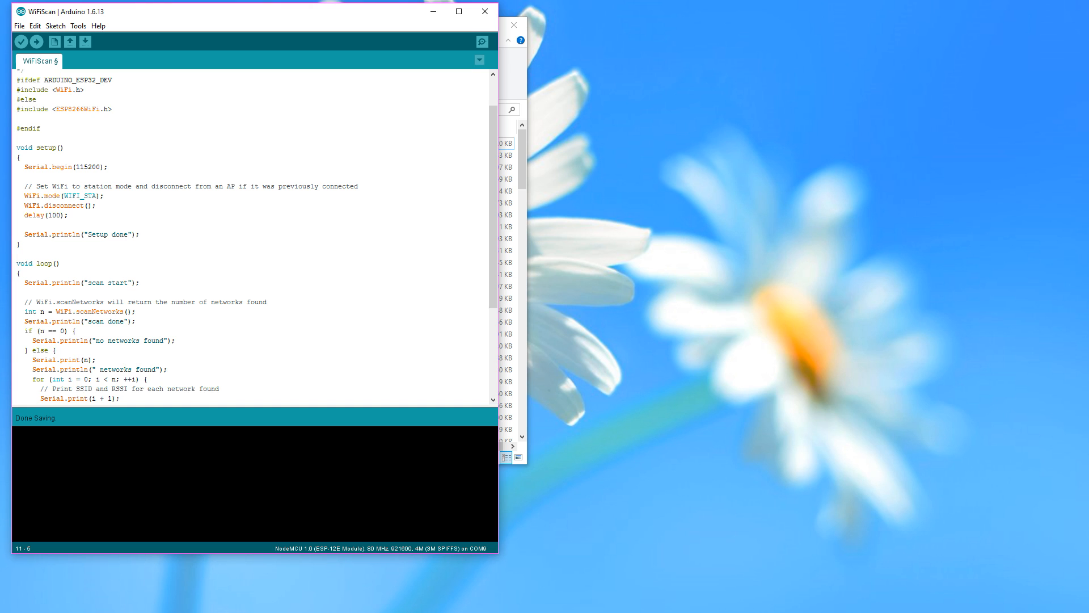
Compile WiFiScan with the ARDUINO_ESP32_DEV include block for NodeMCU 1.0
left_click(36, 41)
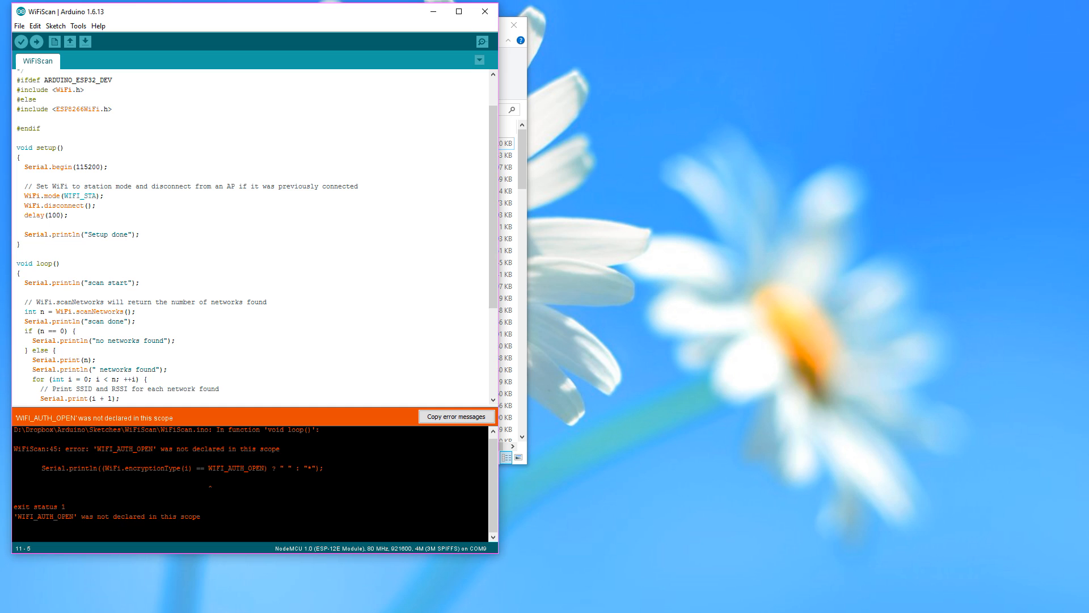
Place the cursor on the empty line above #endif after the WIFI_AUTH_OPEN error
double_click(234, 467)
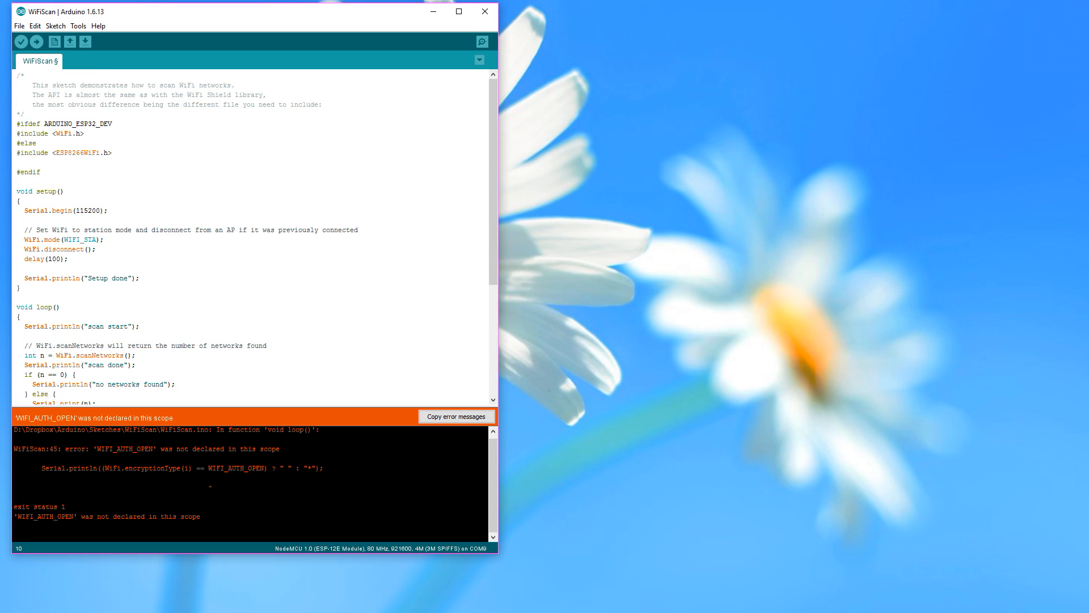
Add #define WIFI_AUTH_OPEN 0 to the ESP8266 branch and upload to NodeMCU 1.0
type("#define WIFI_AUTH_OPEN 0")
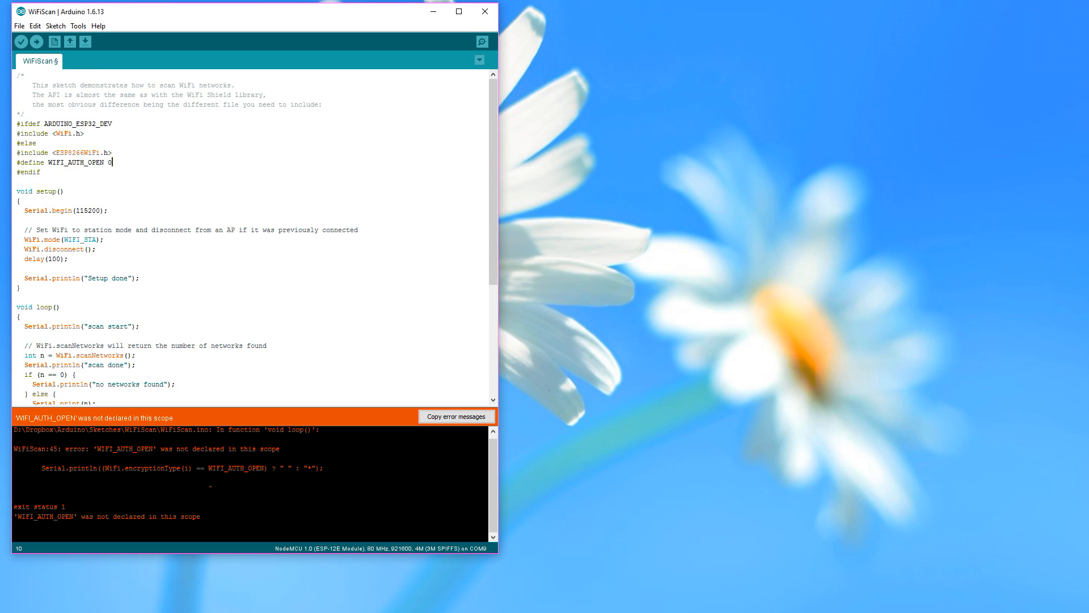
left_click(15, 41)
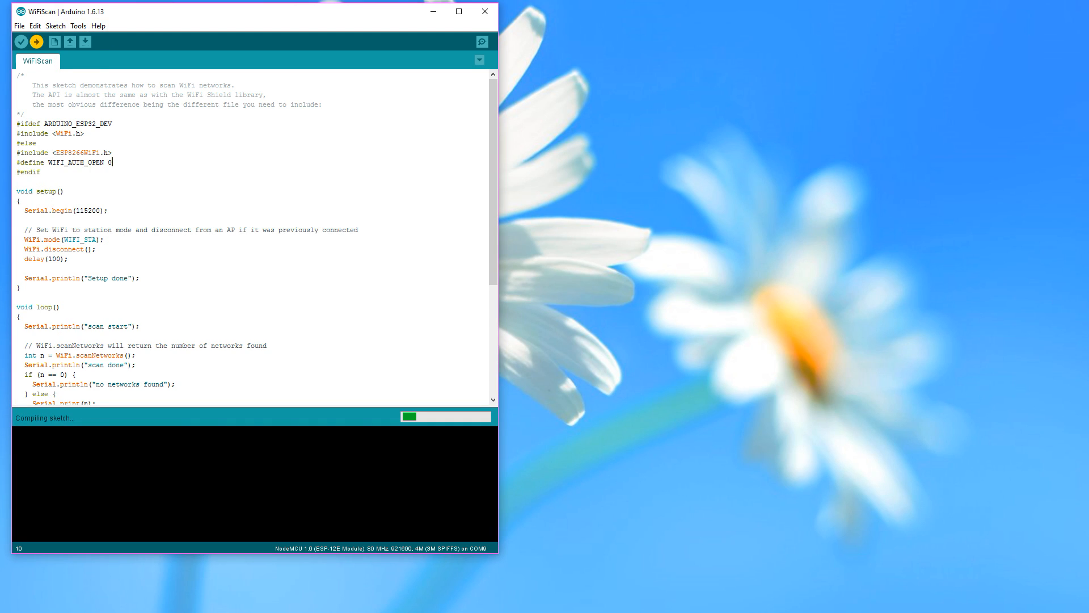